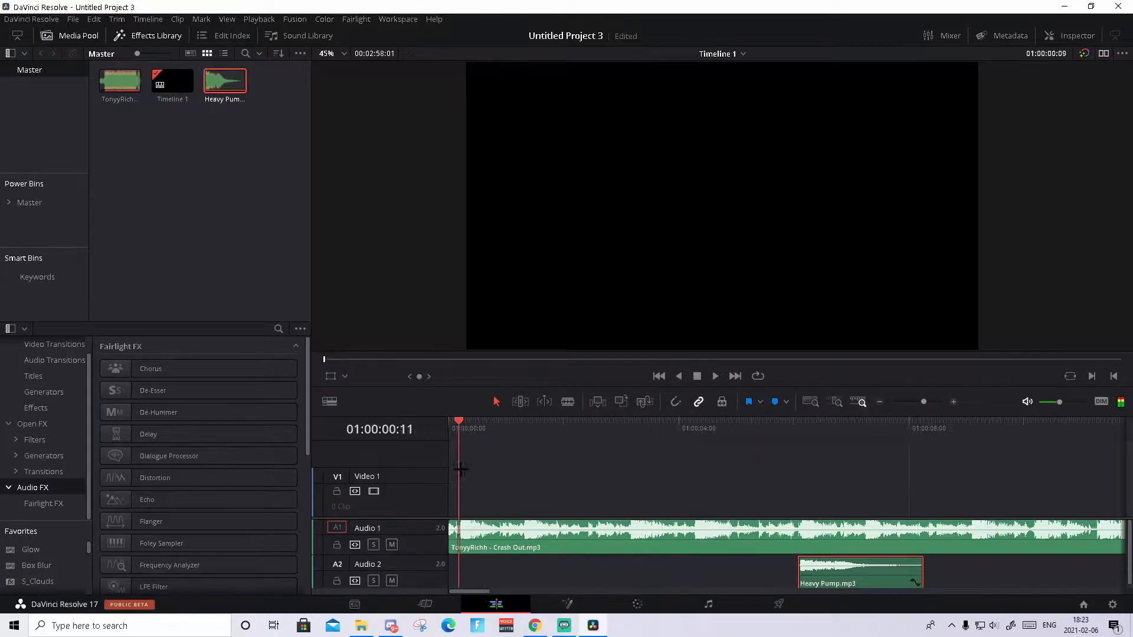
Place the playhead around 01:00:02:00, about two seconds into Crash Out
left_click(531, 427)
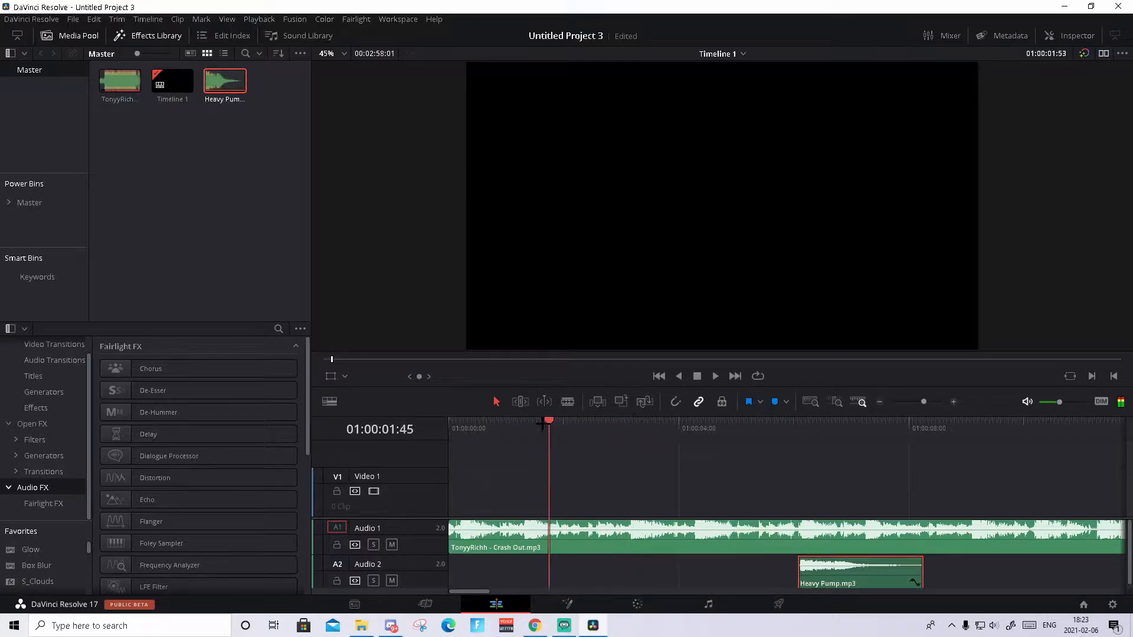
left_click(522, 428)
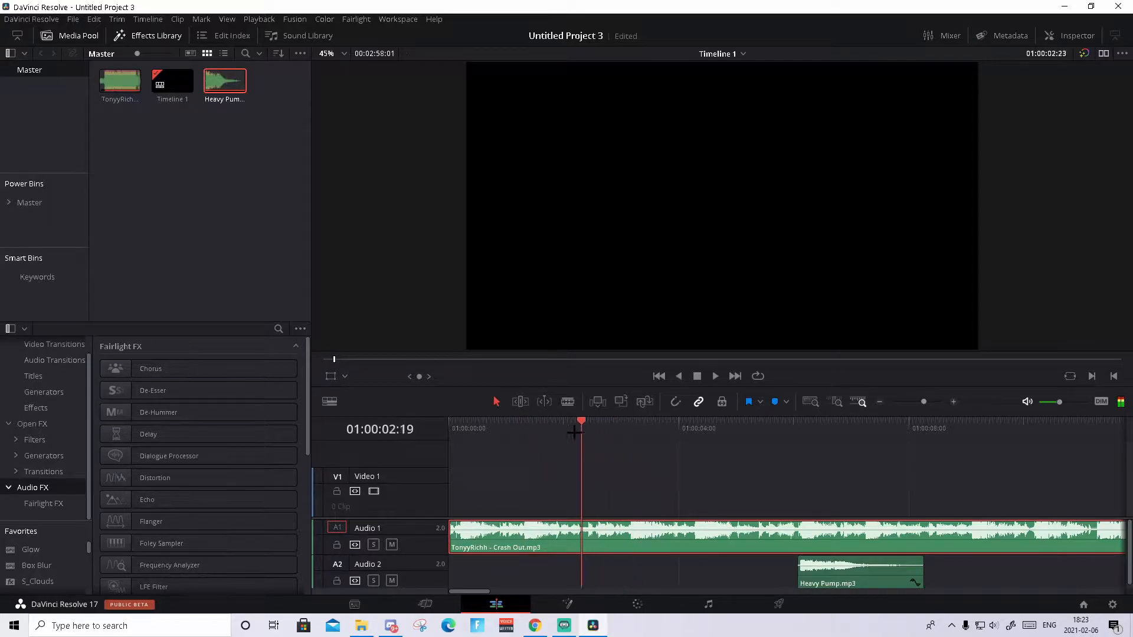
Blade Crash Out into three pieces and drop the middle piece onto a new Audio 3 track
left_click(524, 422)
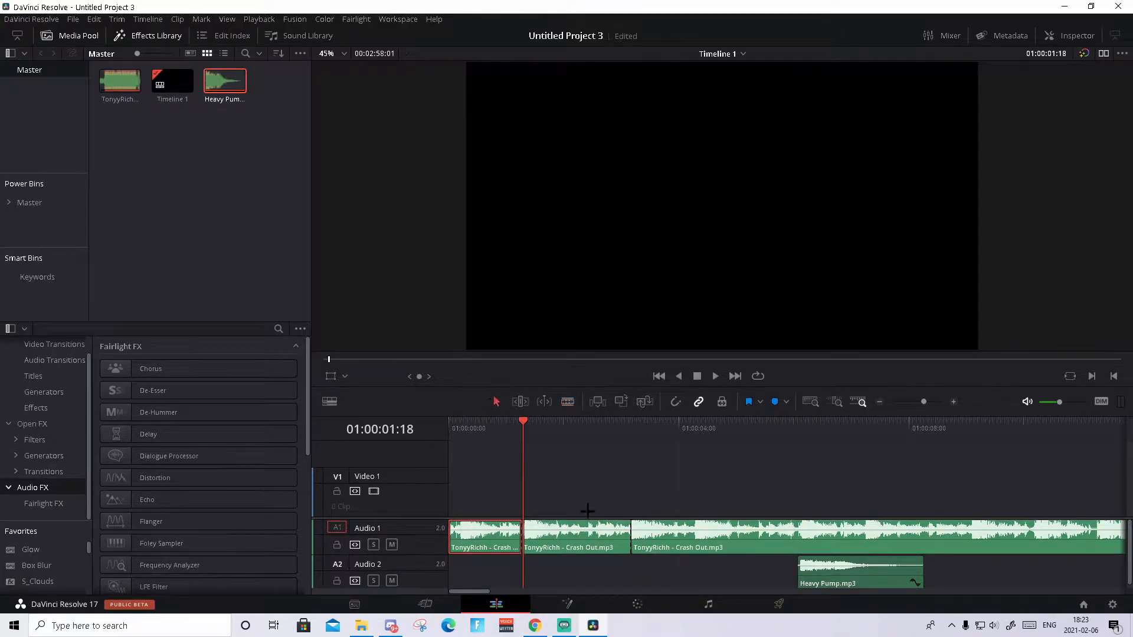
left_click_drag(574, 537, 575, 574)
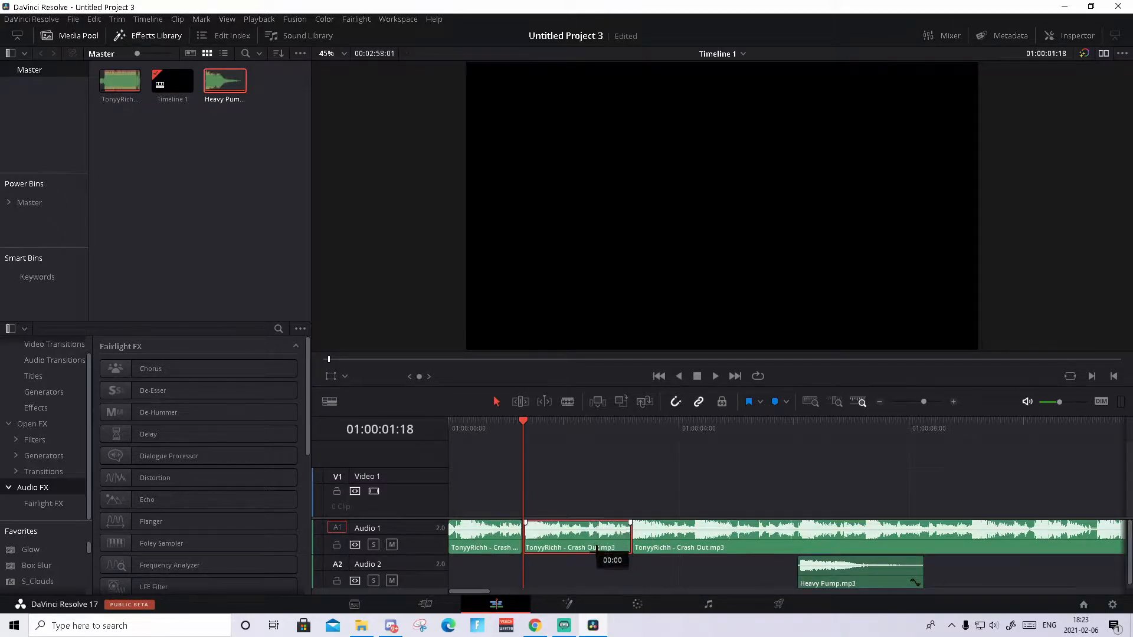
left_click_drag(574, 538, 575, 571)
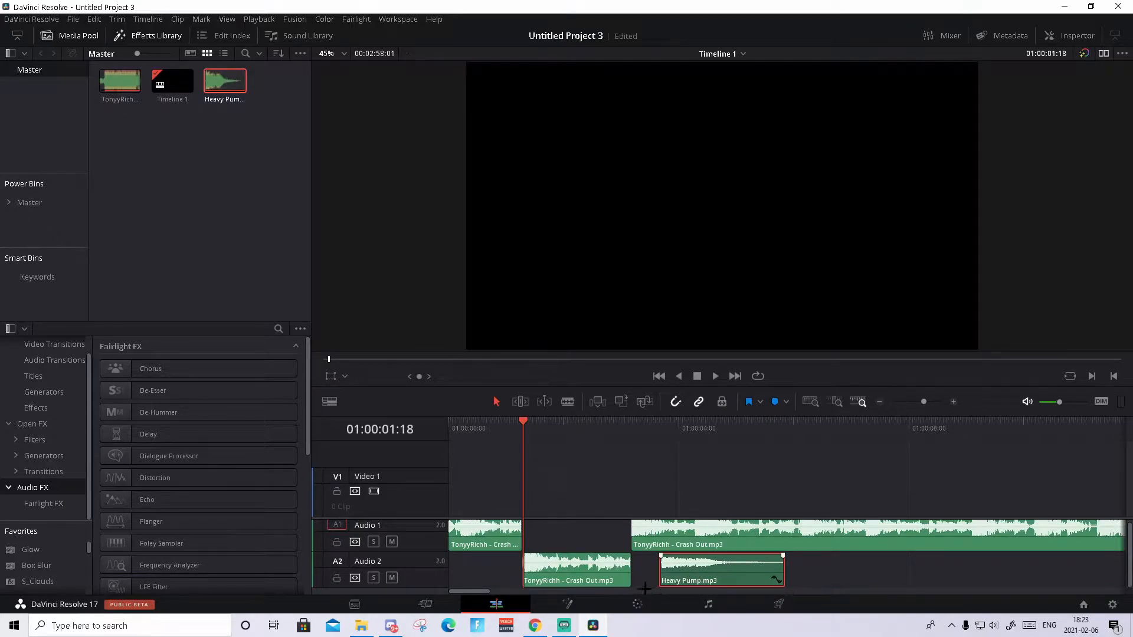
left_click_drag(571, 571, 579, 571)
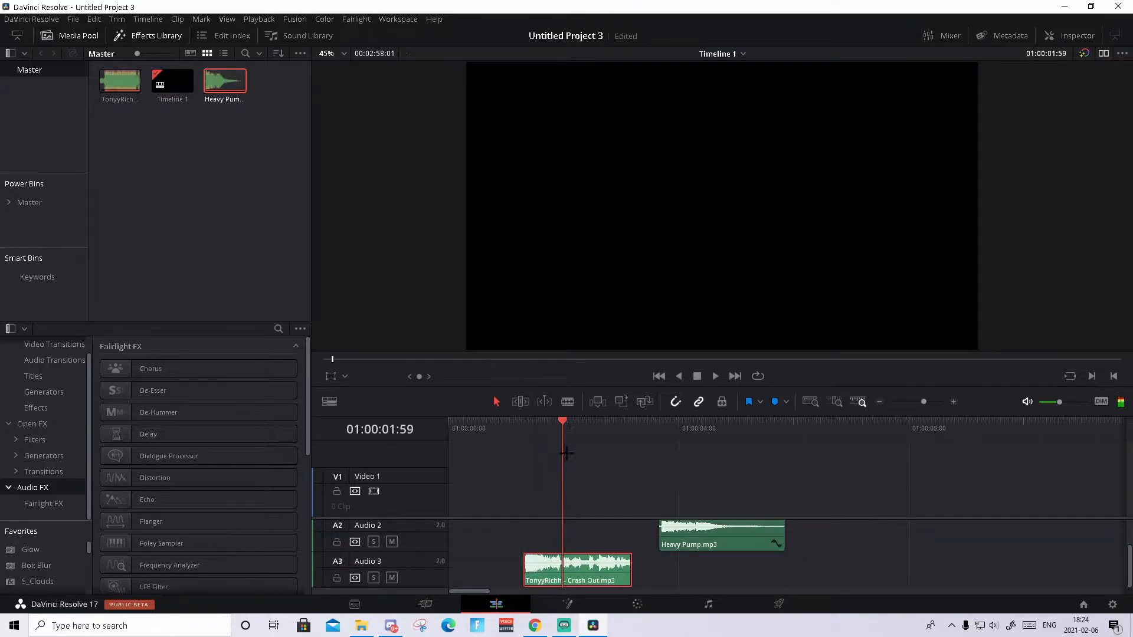
Load the Audio 3 song section in the viewer and move to the Fairlight page
left_click(577, 568)
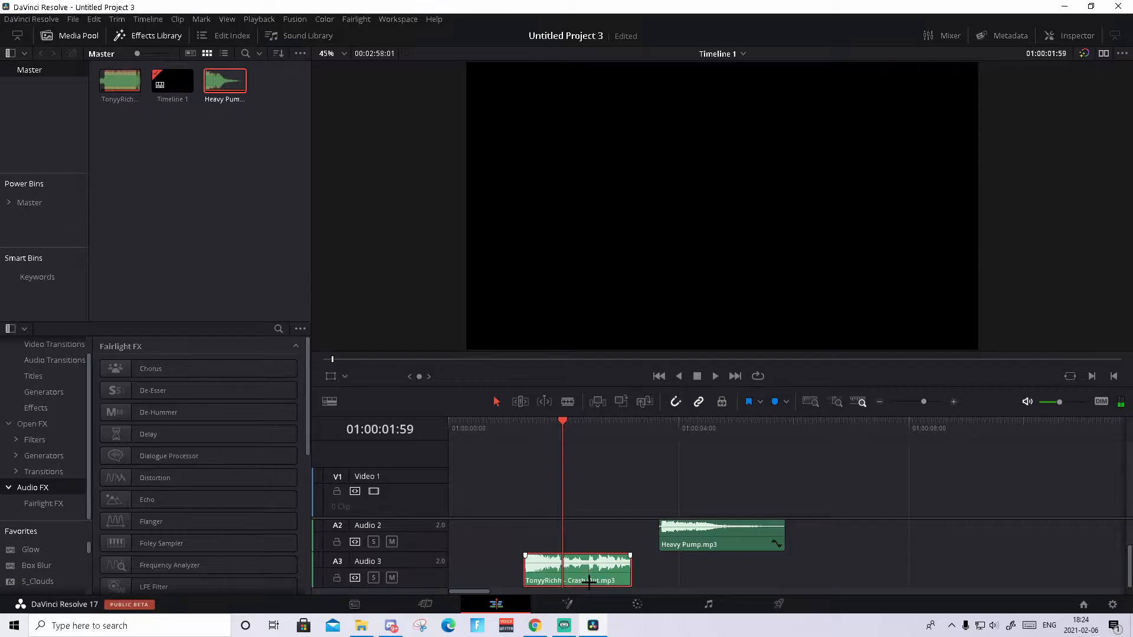
double_click(577, 569)
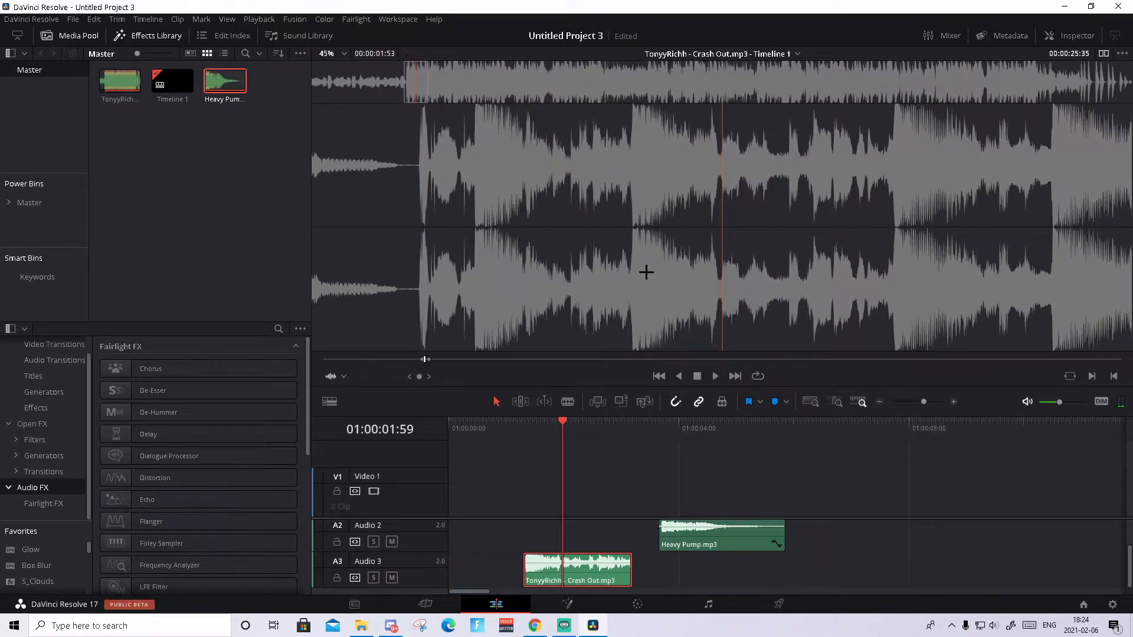
mouse_move(692, 617)
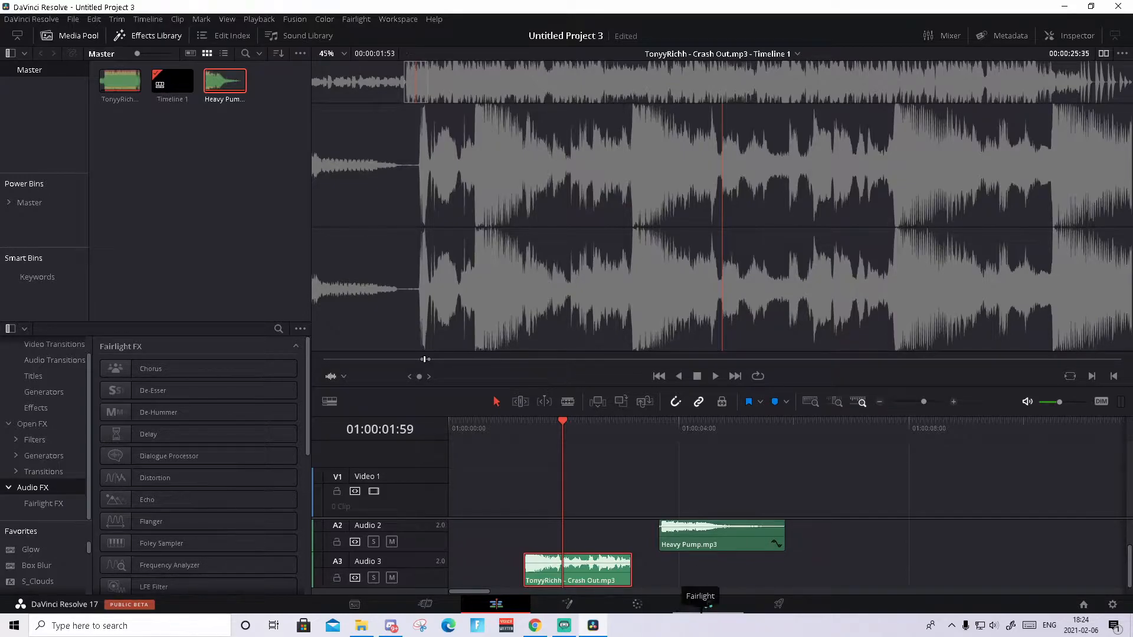
left_click(707, 604)
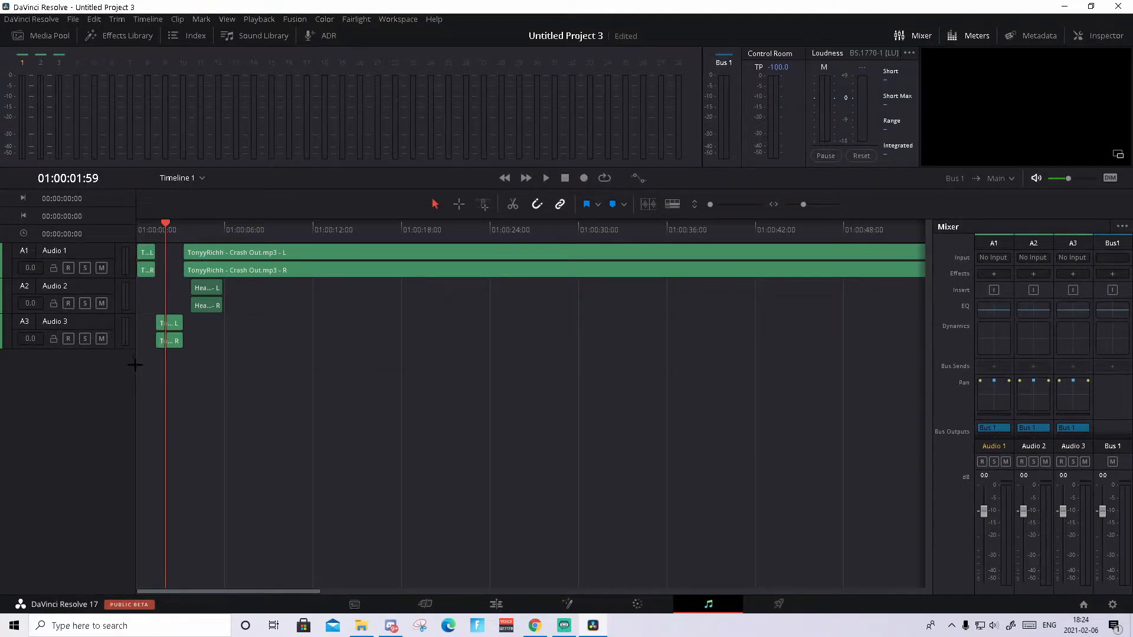
mouse_move(895, 323)
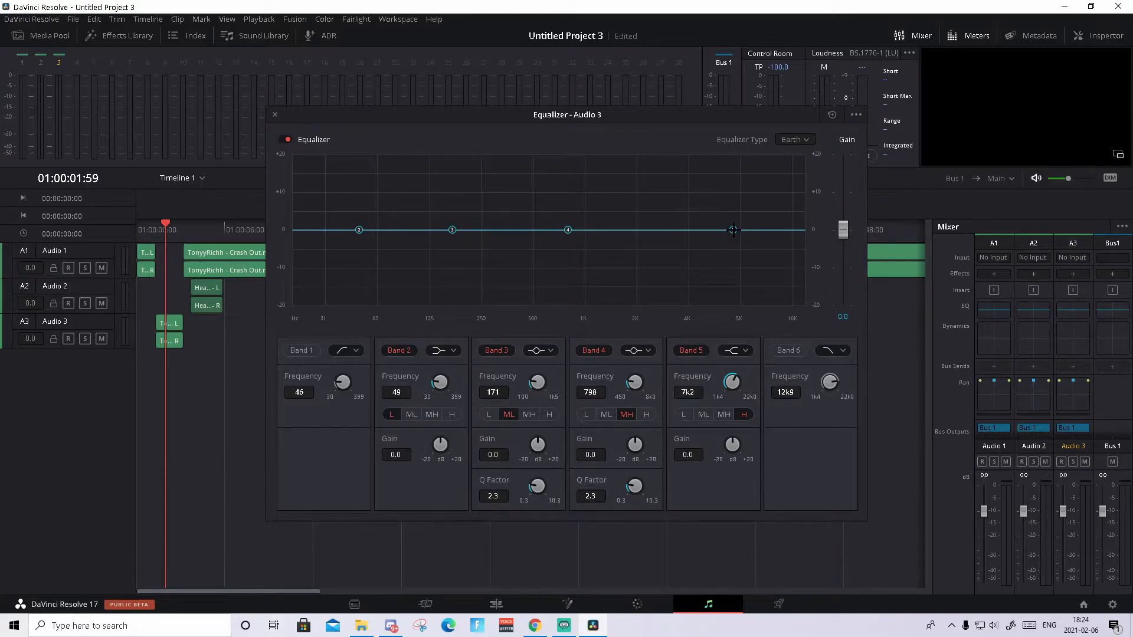
Shelve Band 5 down to about -13.8 dB starting at 1 kHz
left_click_drag(731, 230, 663, 273)
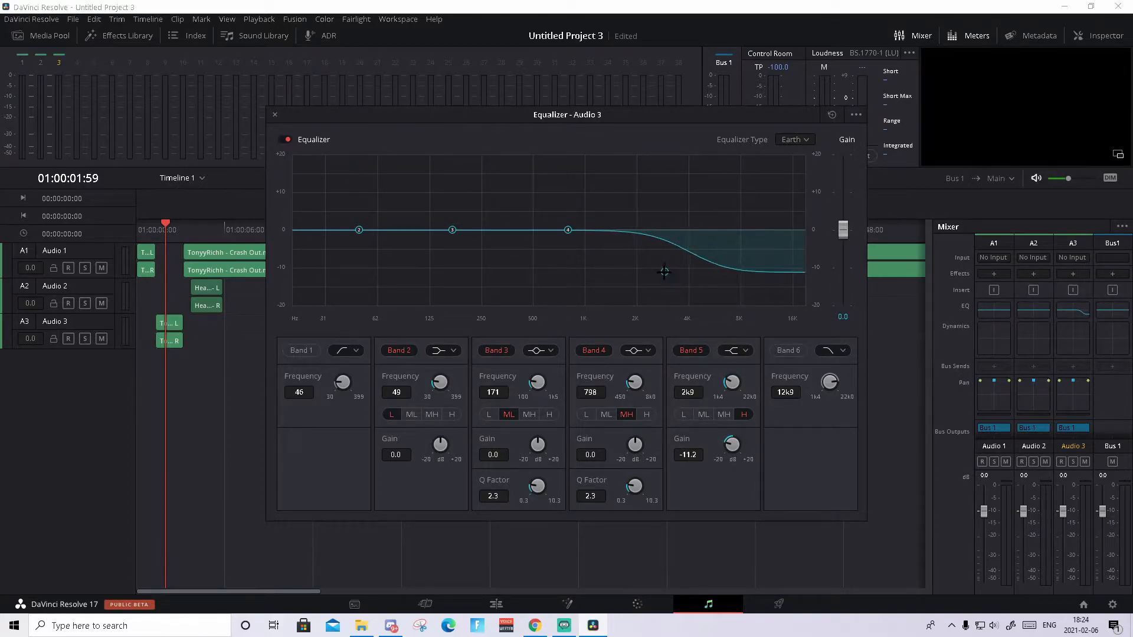
left_click_drag(568, 230, 583, 282)
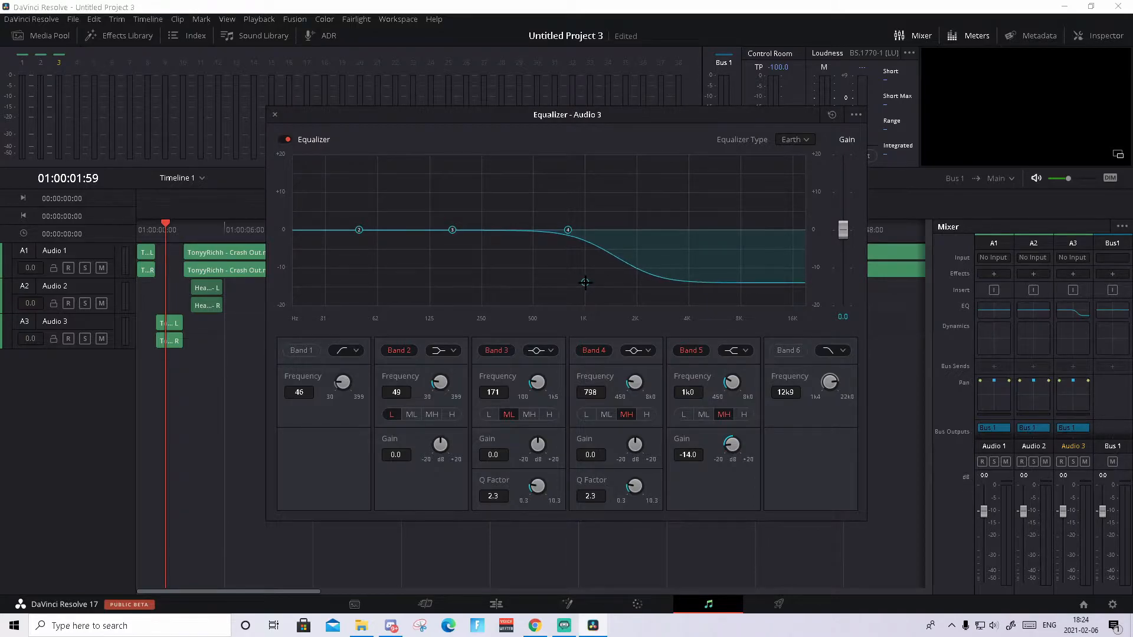
left_click_drag(584, 282, 584, 281)
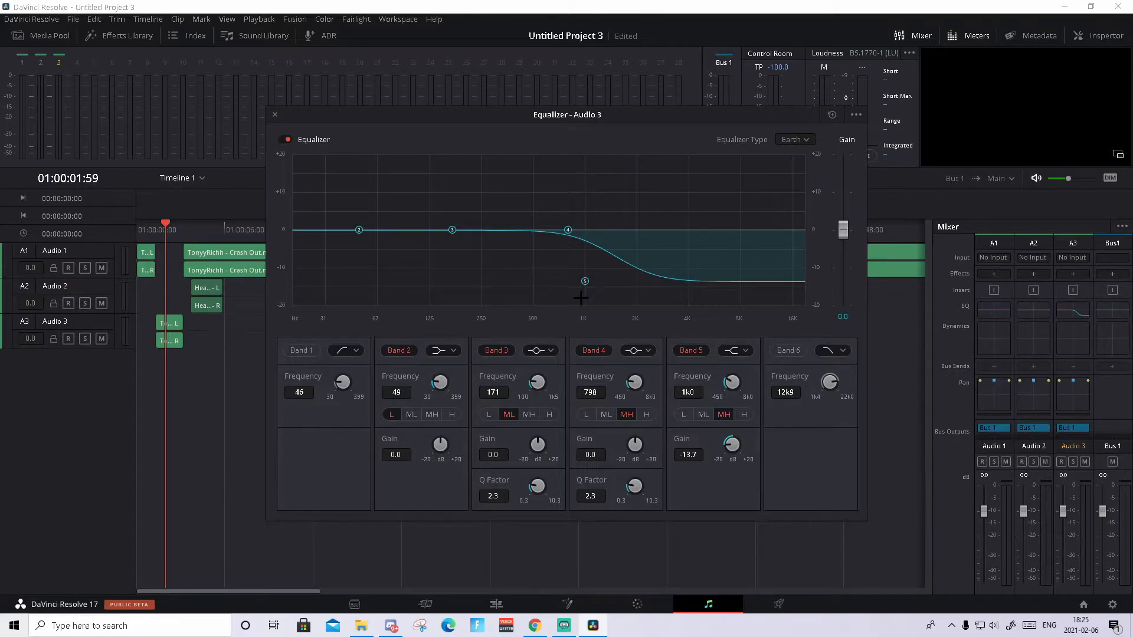
mouse_move(630, 288)
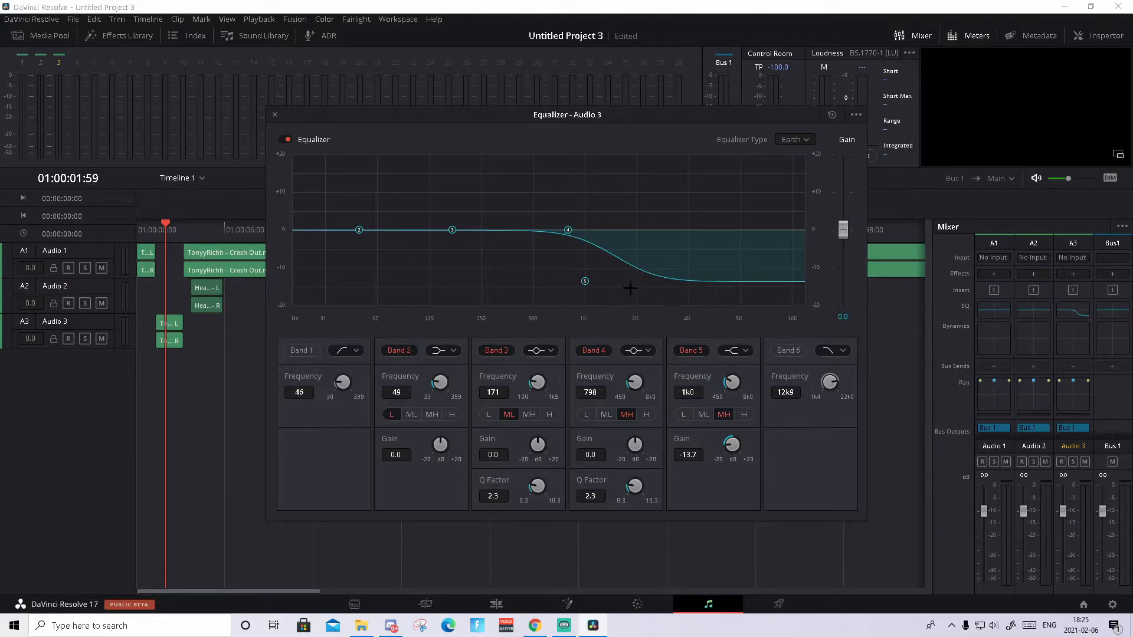
mouse_move(584, 291)
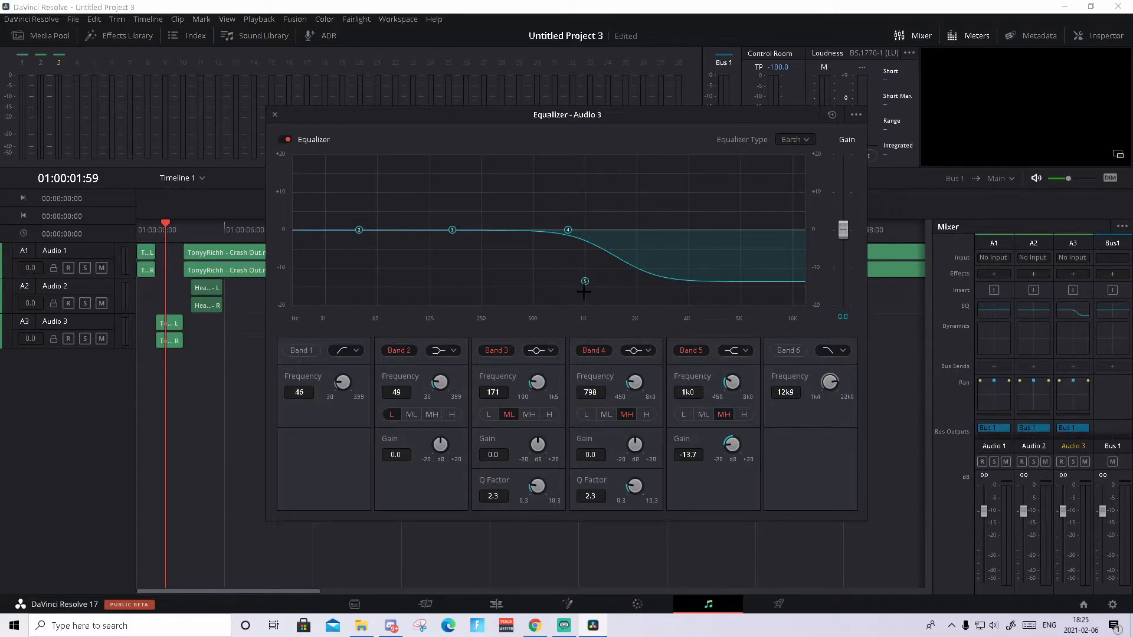
left_click_drag(584, 281, 586, 288)
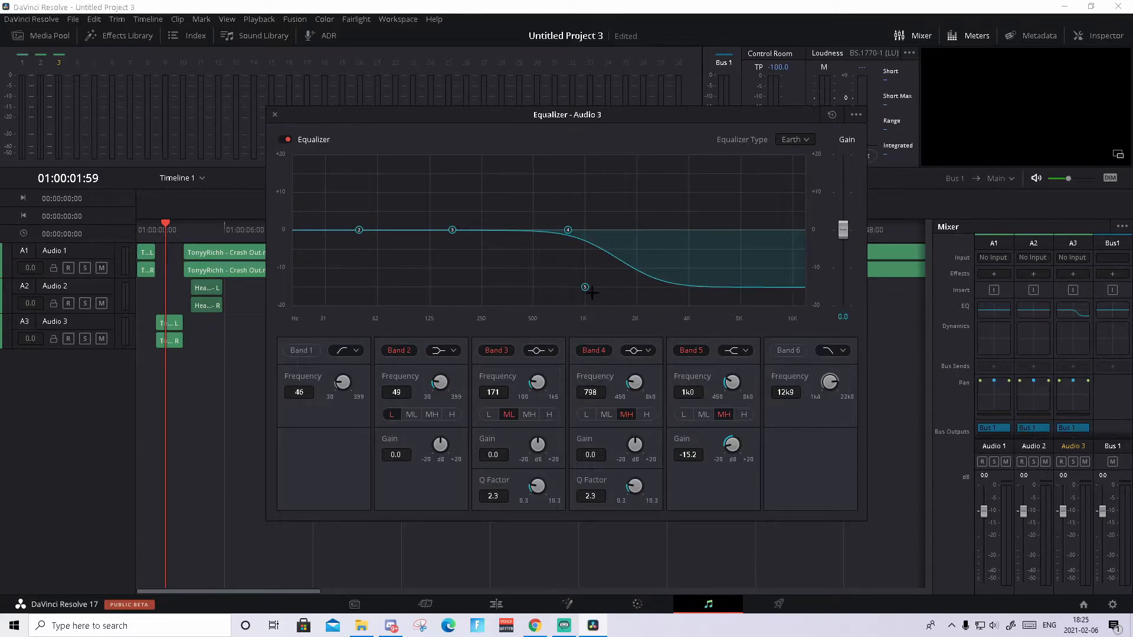
left_click_drag(584, 288, 584, 282)
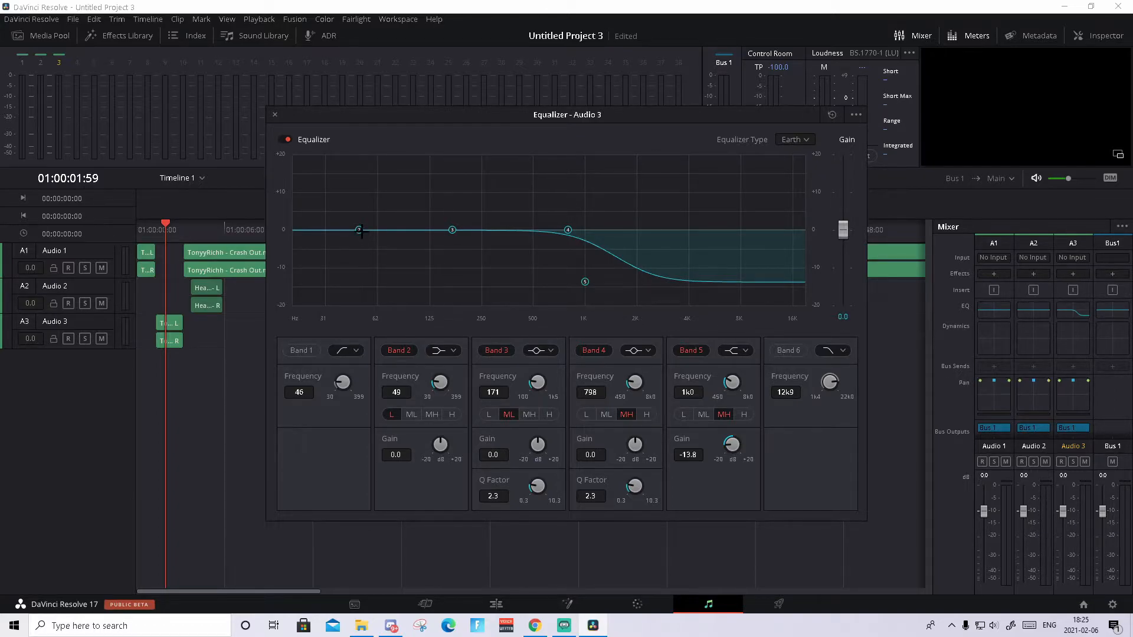
Raise Band 2 to about +13.7 dB around 500 Hz
left_click_drag(359, 230, 476, 195)
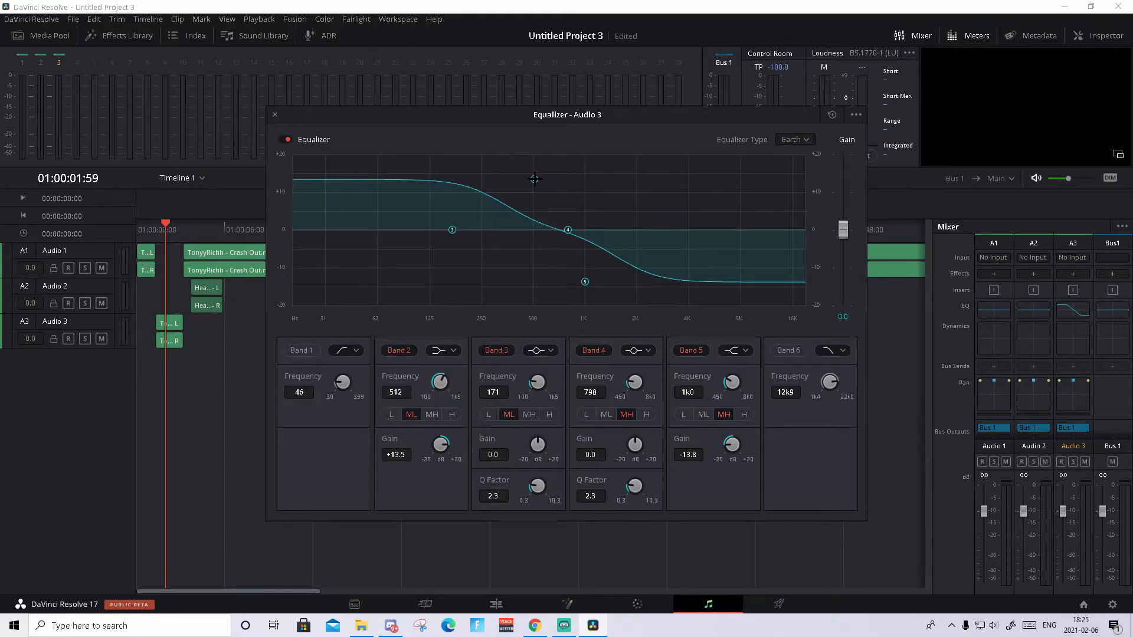
left_click_drag(452, 230, 532, 179)
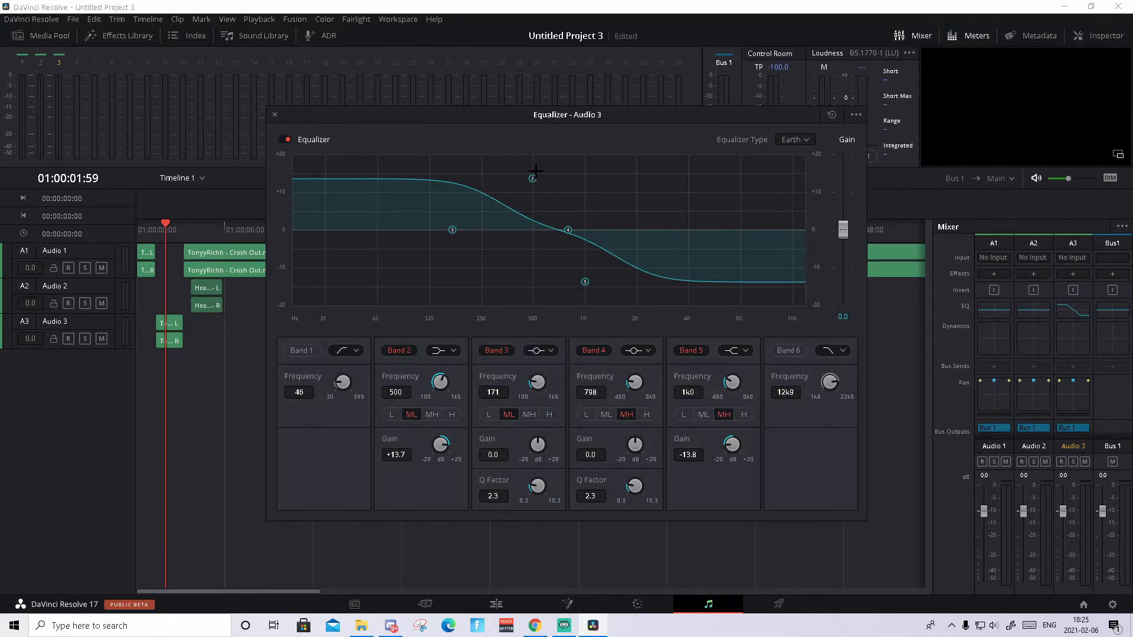
mouse_move(498, 172)
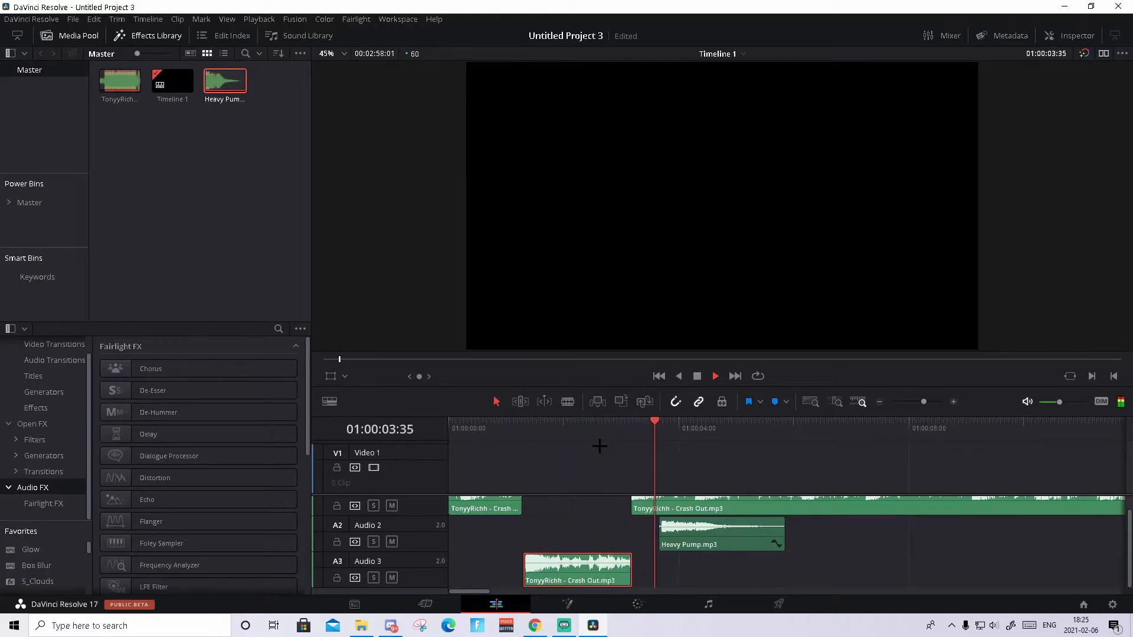
left_click(556, 428)
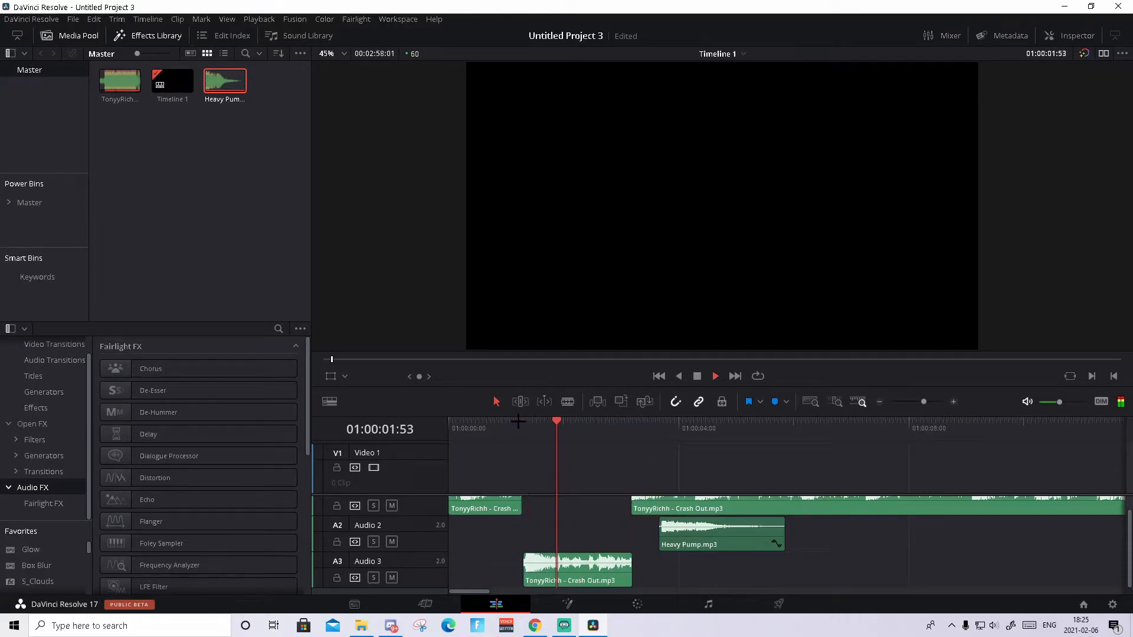
left_click(672, 428)
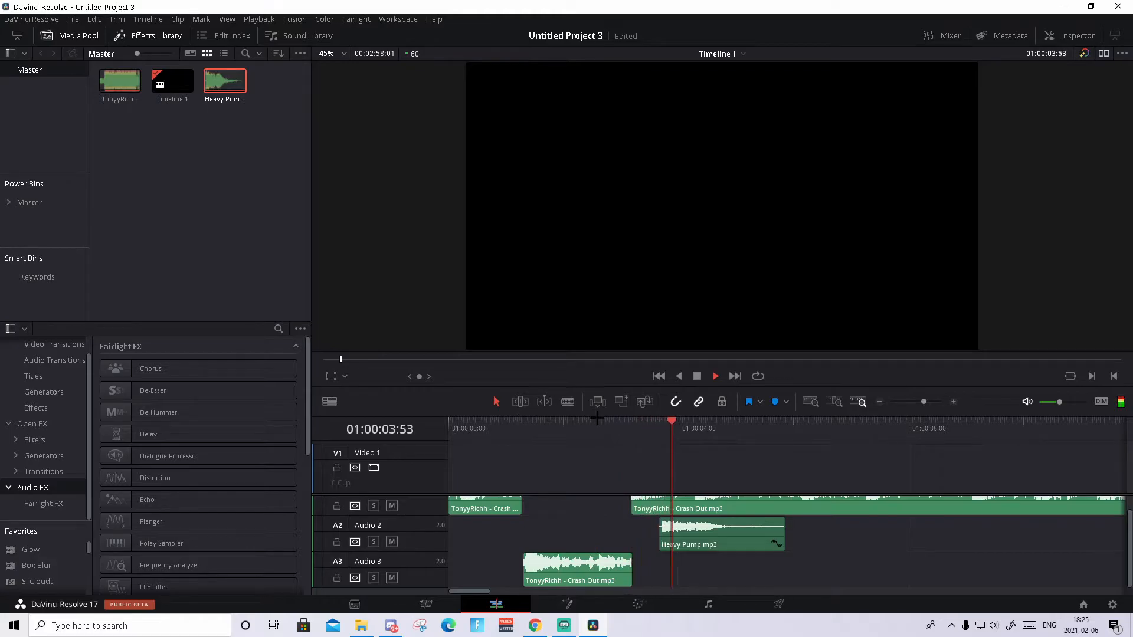
left_click(535, 427)
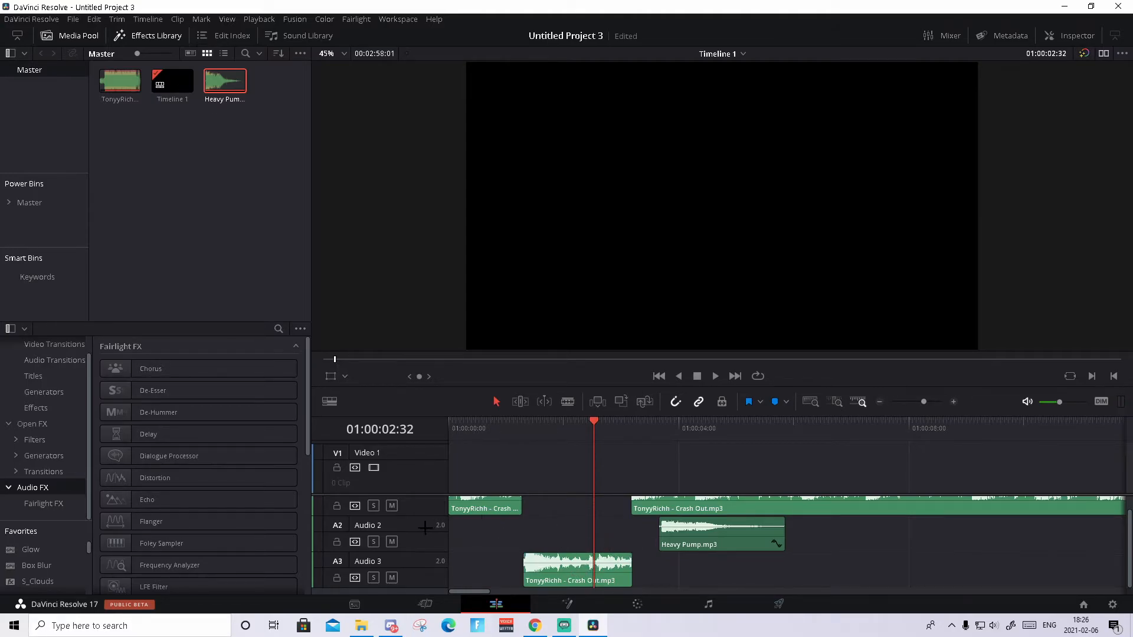
Butt Heavy Pump against the Crash Out section on Audio 3 and play back the arrangement
left_click_drag(720, 524, 723, 569)
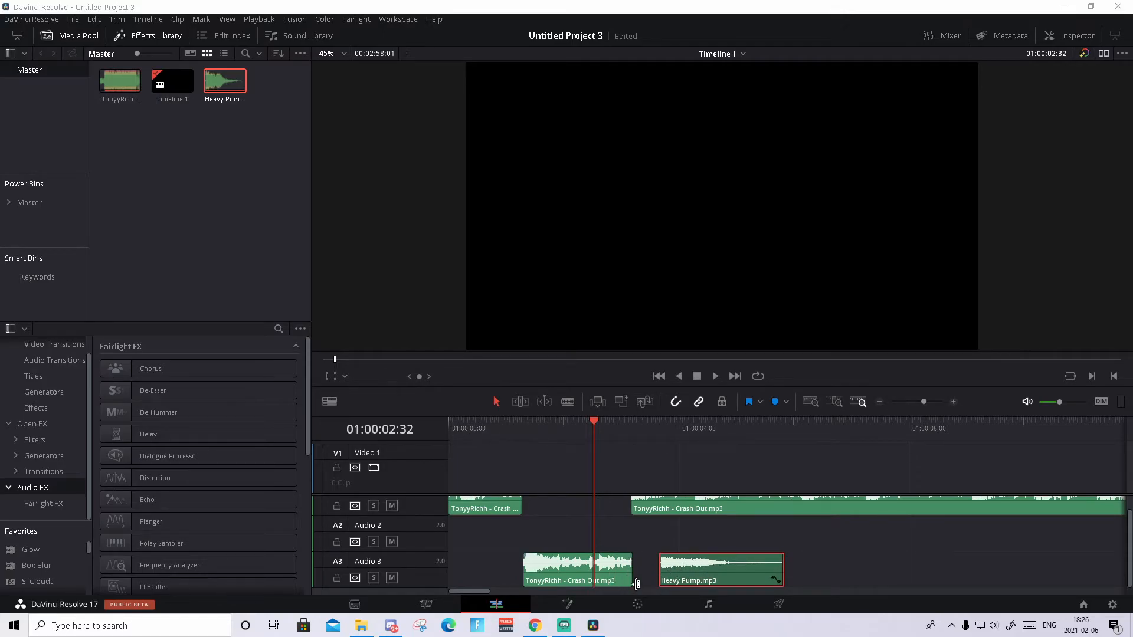
left_click(574, 427)
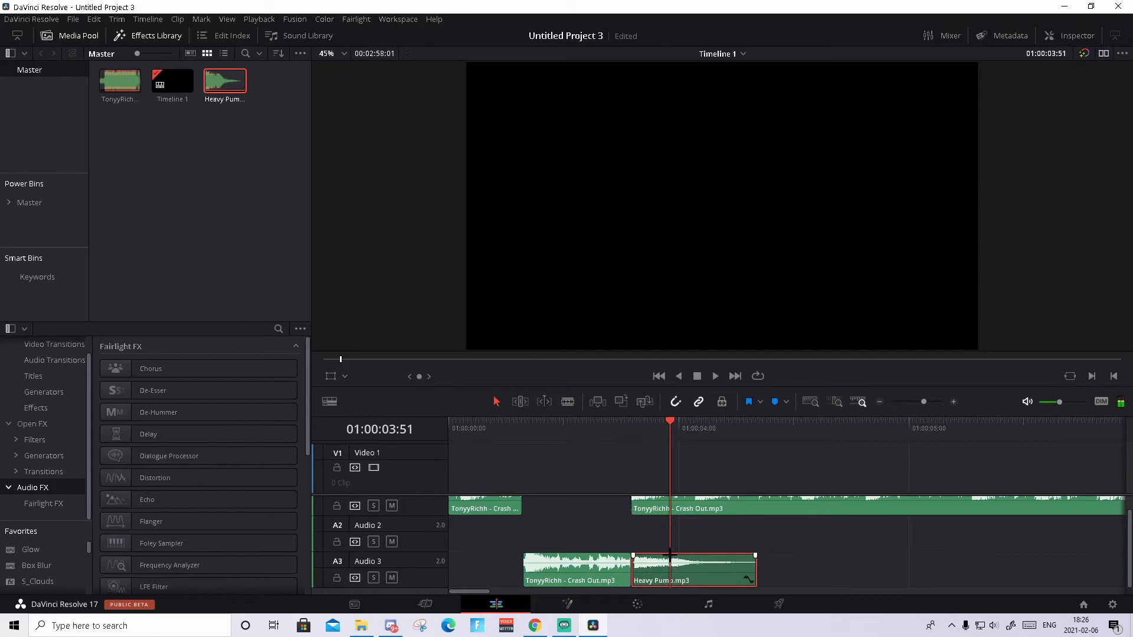
left_click(714, 375)
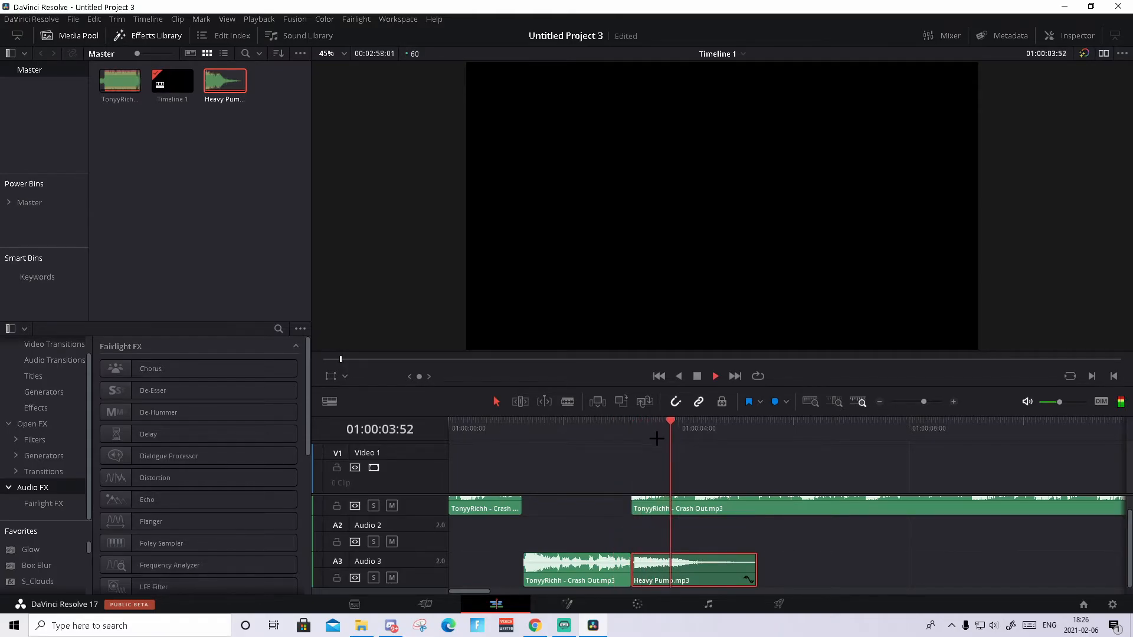